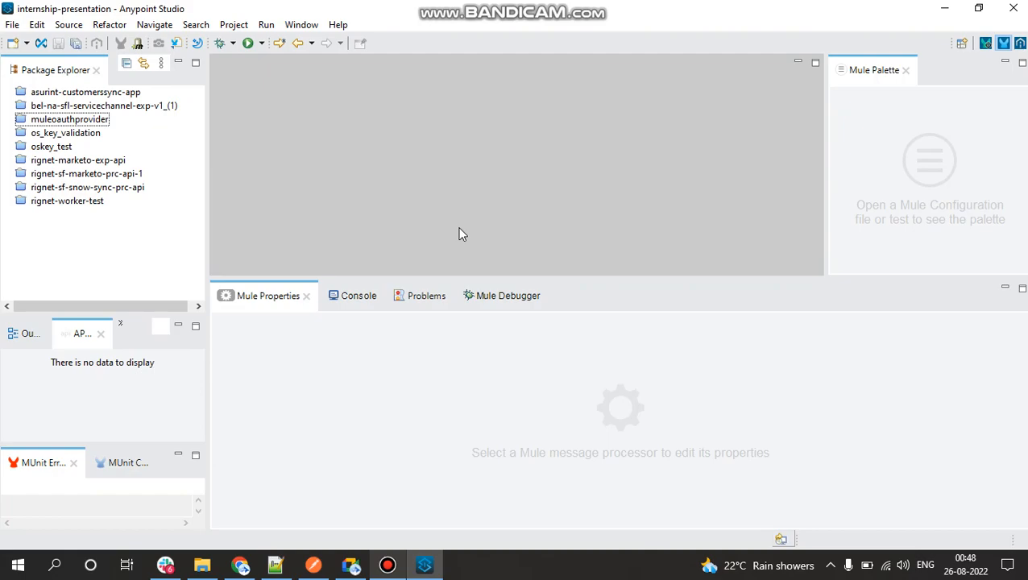
Step: Start a new Mule Project from the File > New menu
left_click(13, 24)
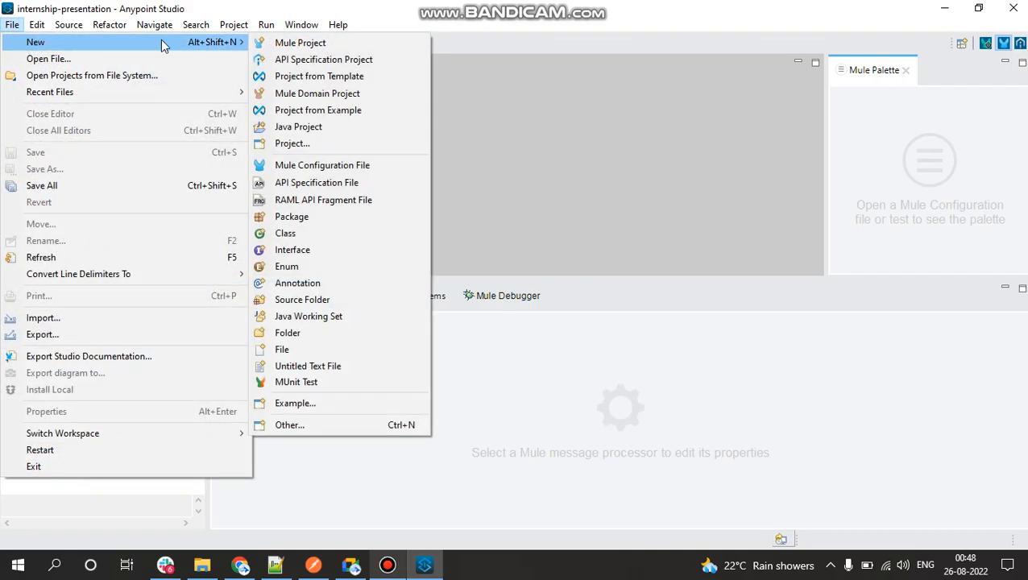
left_click(299, 42)
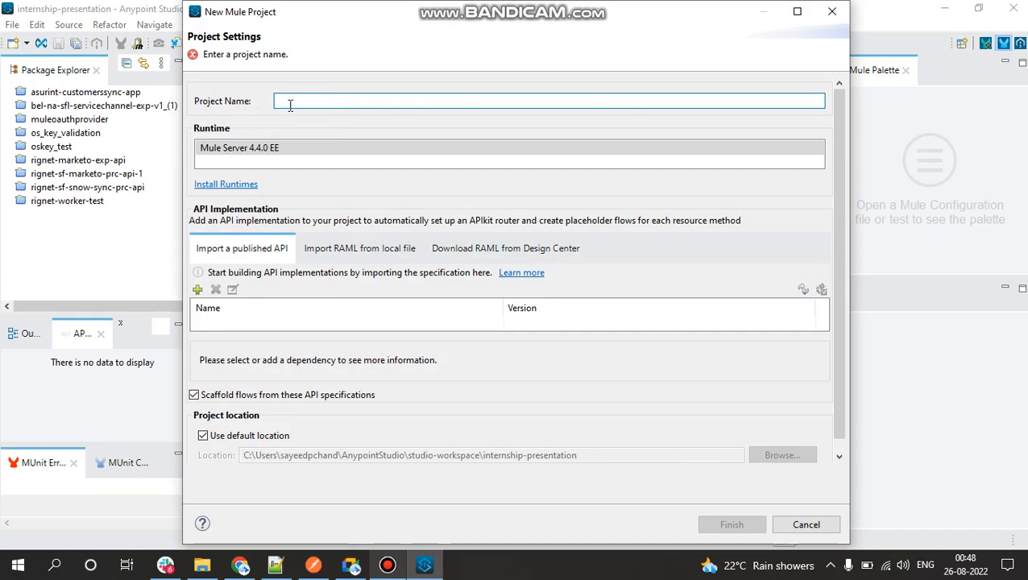
Step: Create the Hello_World project on the Mule Server 4.4.0 EE runtime and finish the wizard
type("H")
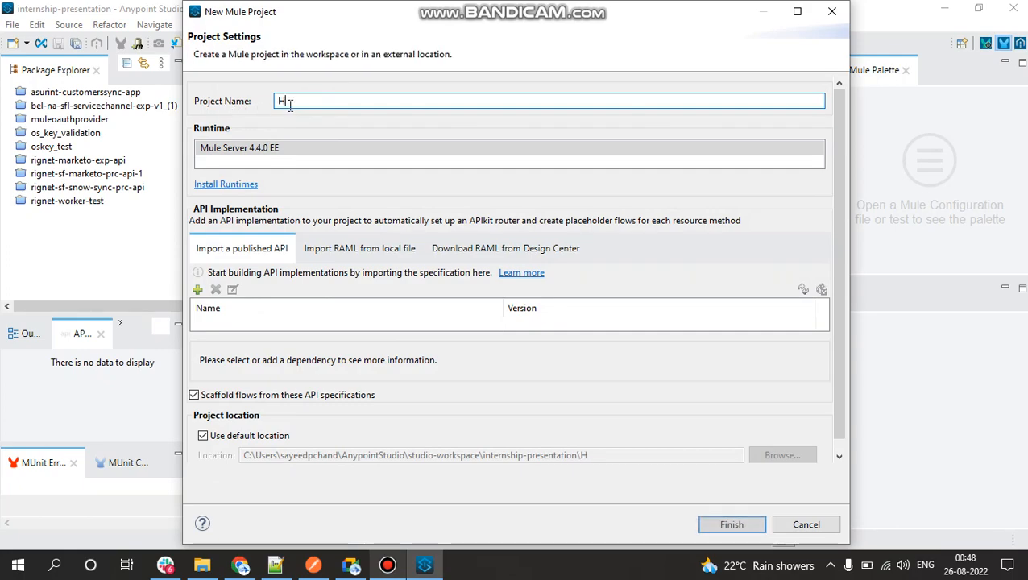
type("ello")
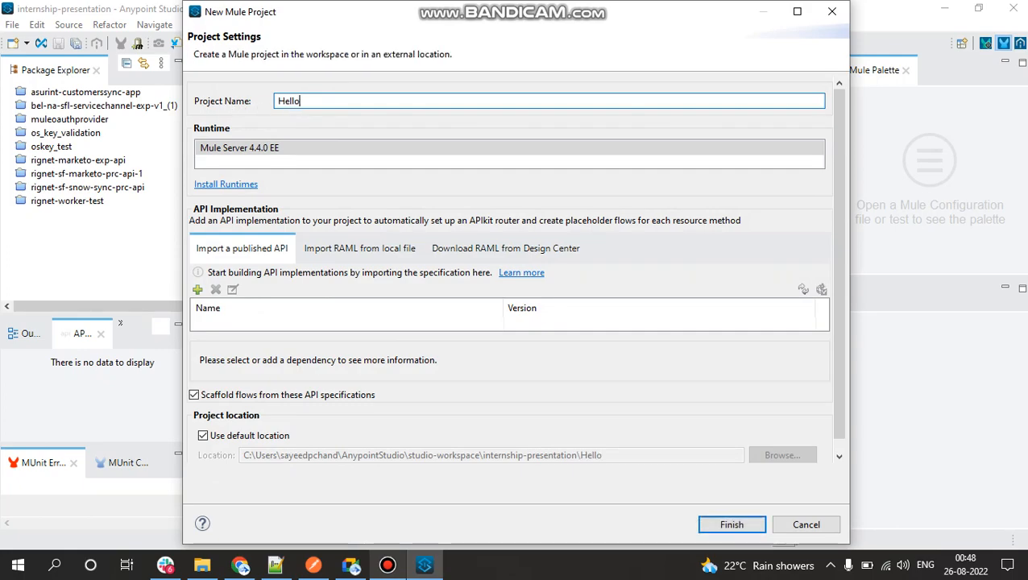
type("_World")
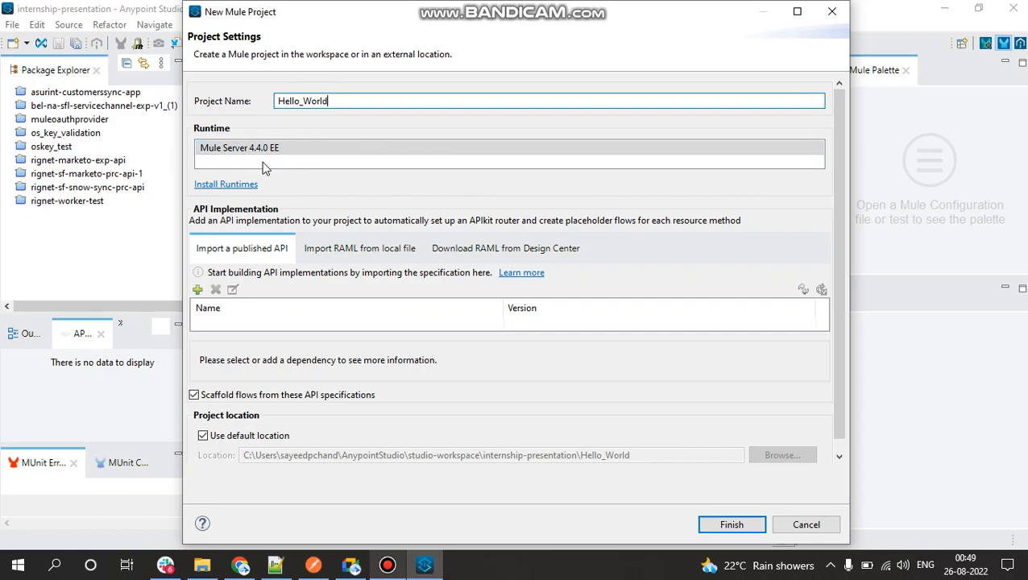
left_click(322, 153)
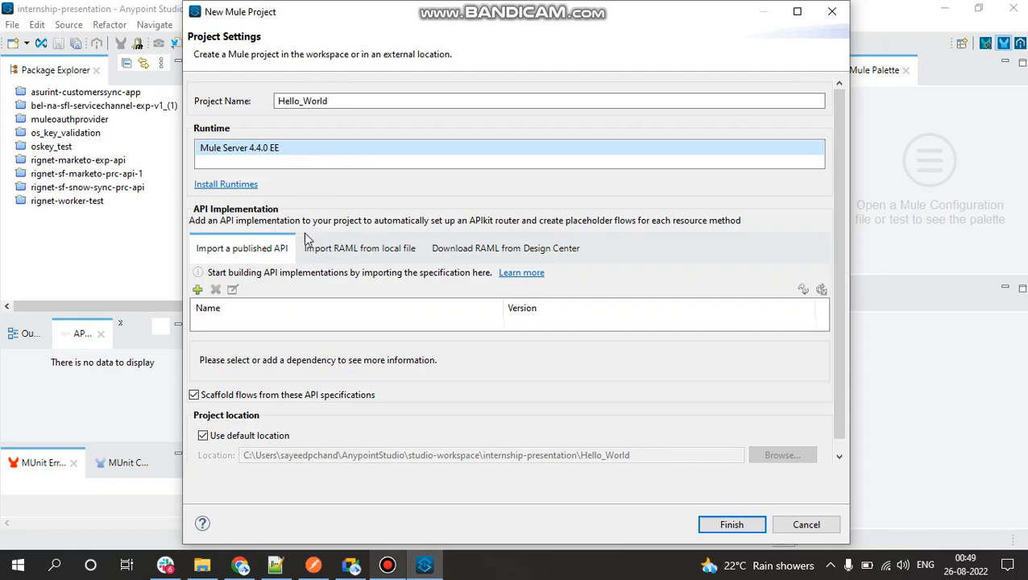
mouse_move(245, 346)
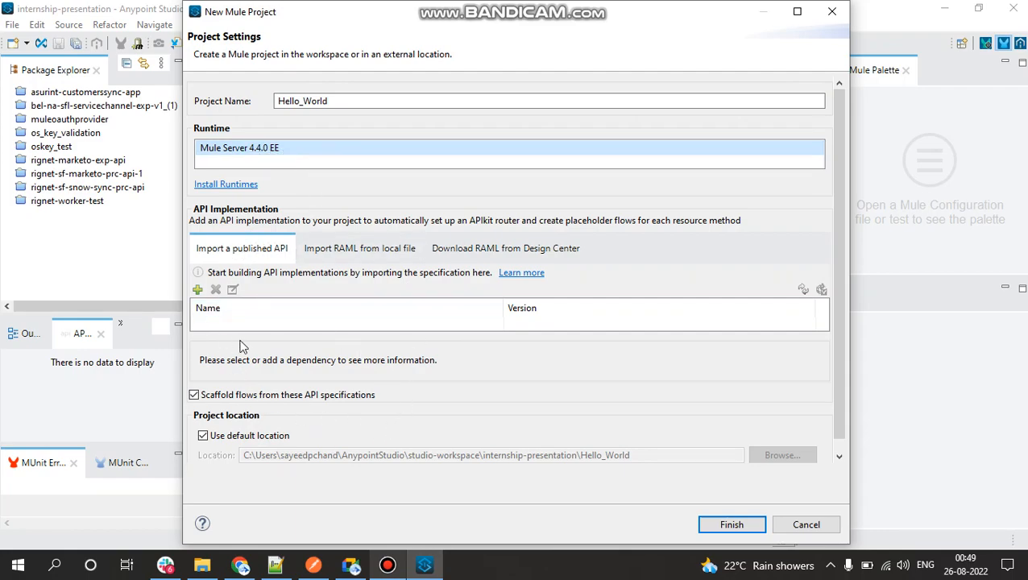
mouse_move(696, 548)
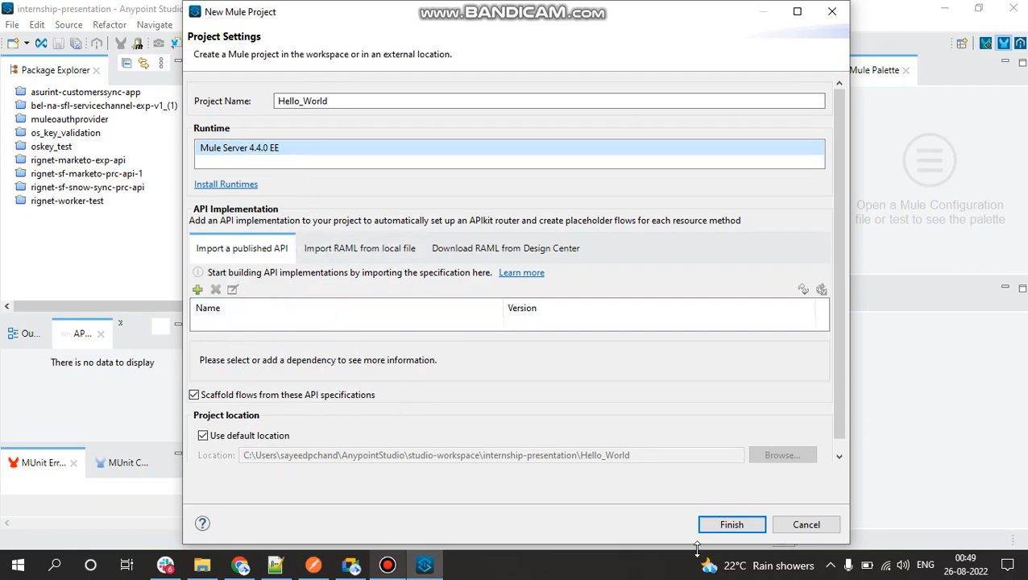
left_click(731, 525)
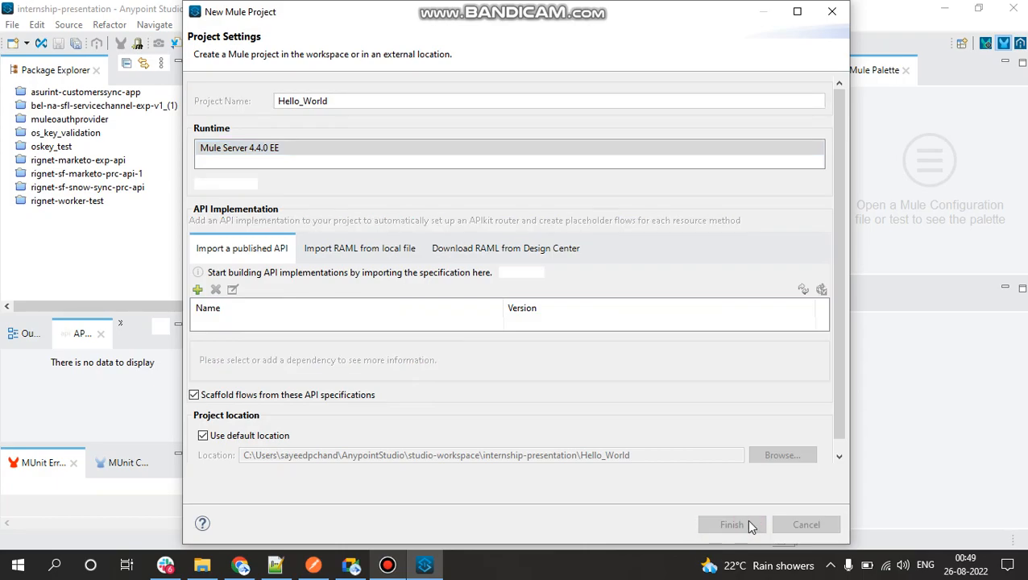
left_click(731, 525)
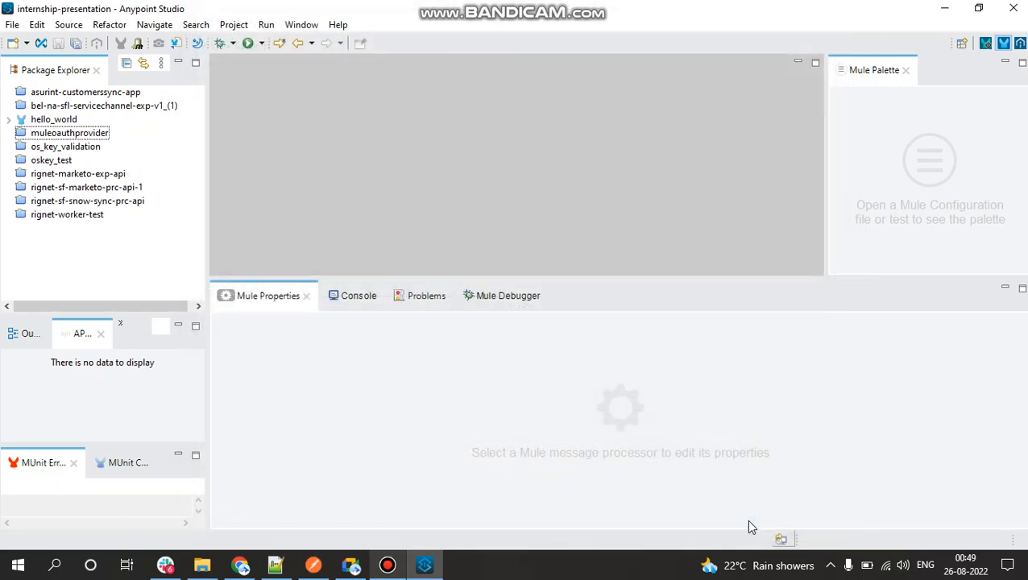
mouse_move(116, 116)
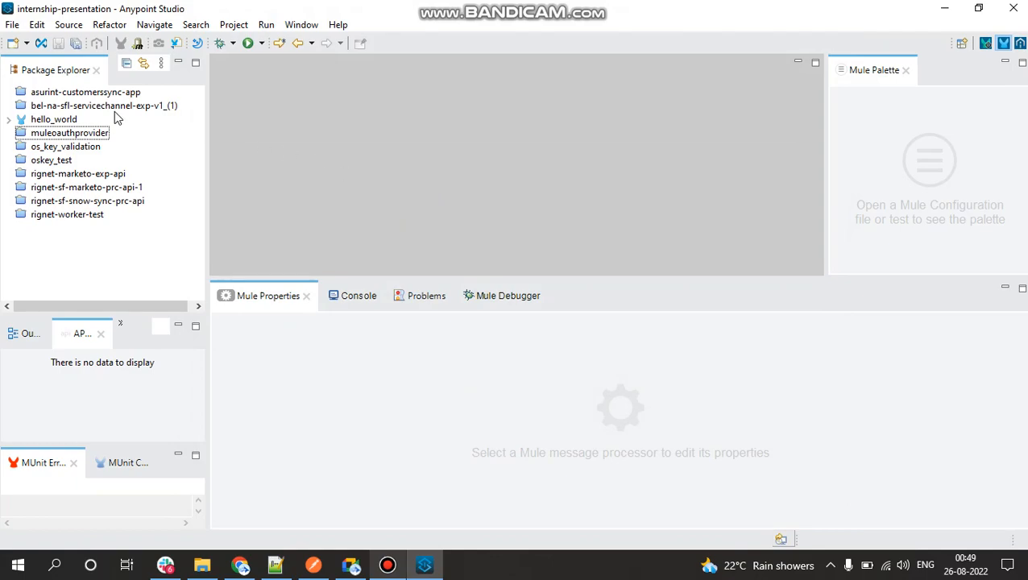
mouse_move(36, 87)
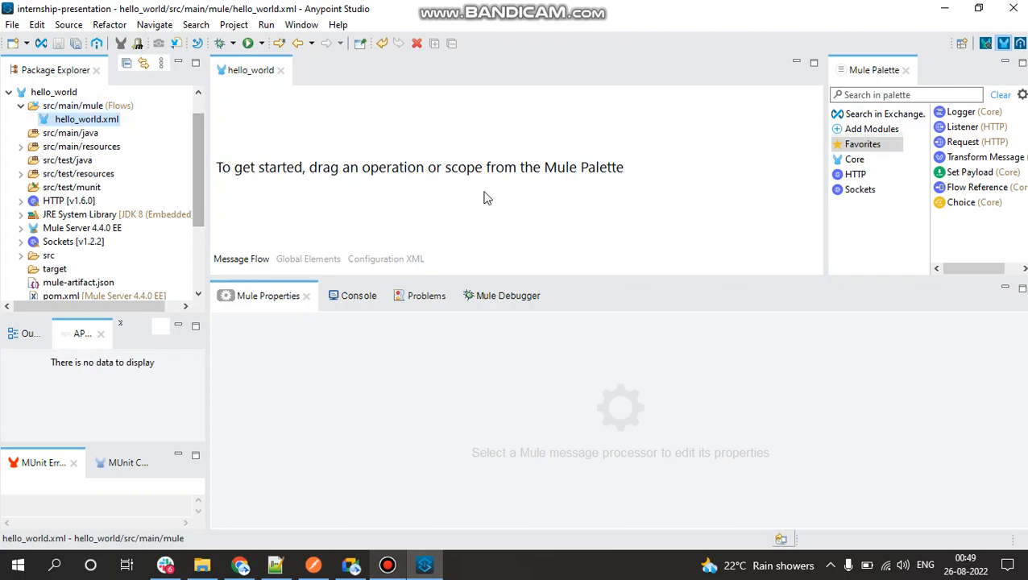
mouse_move(425, 211)
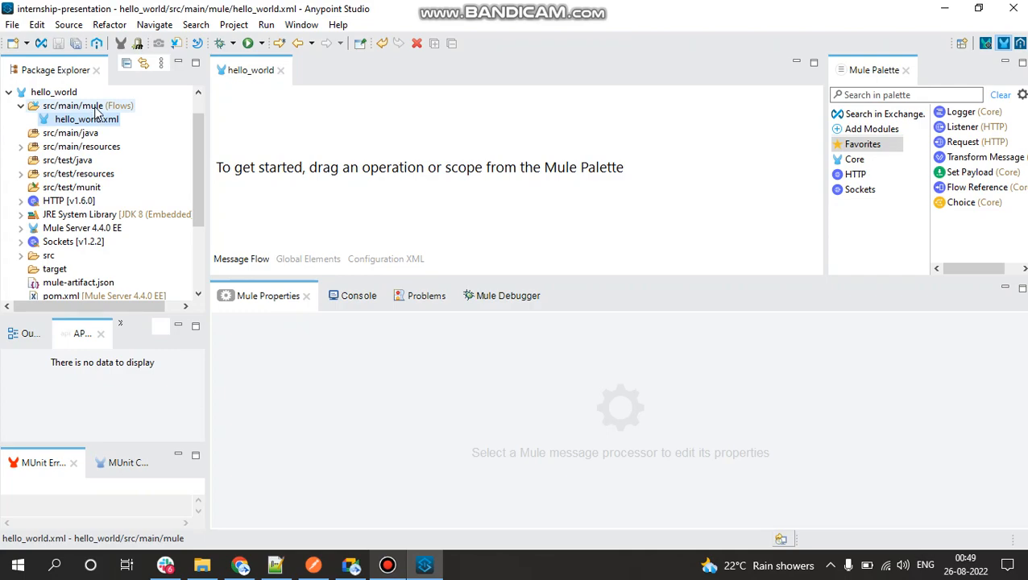
mouse_move(90, 111)
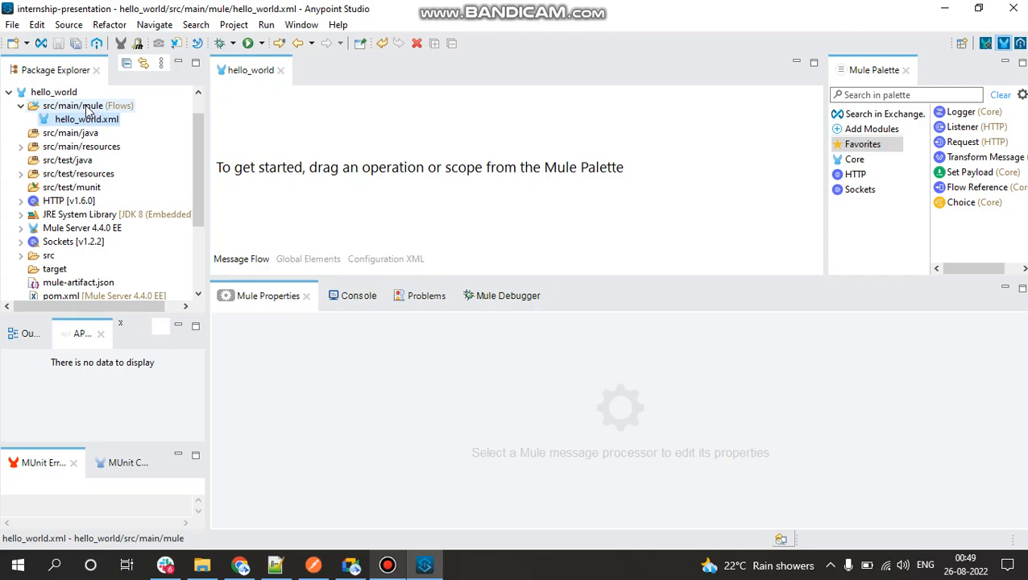
Step: Select the src/main/mule folder of the hello_world project in Package Explorer
left_click(73, 107)
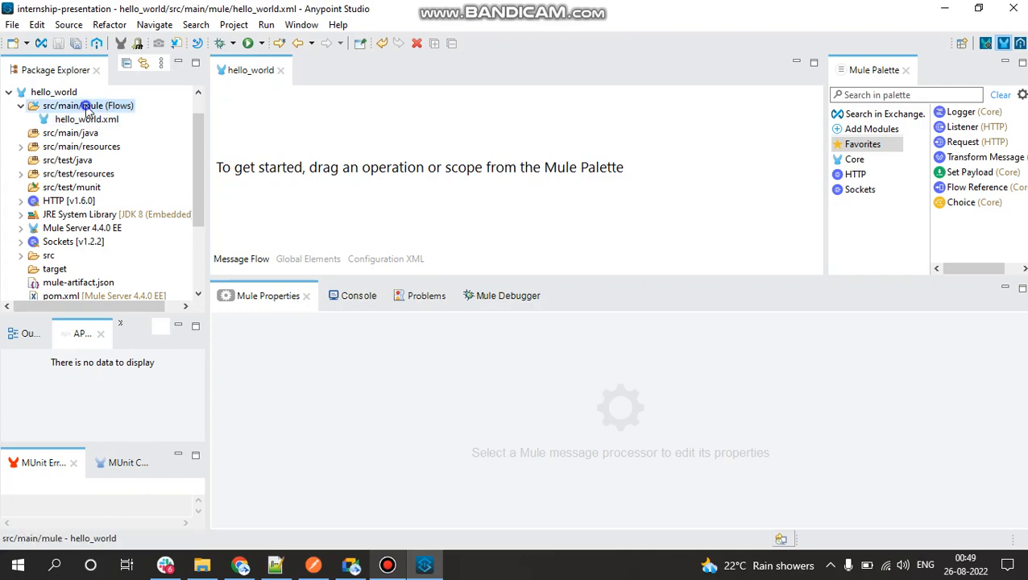
Step: Add a Mule Configuration File named global-config.xml under src/main/mule
right_click(87, 106)
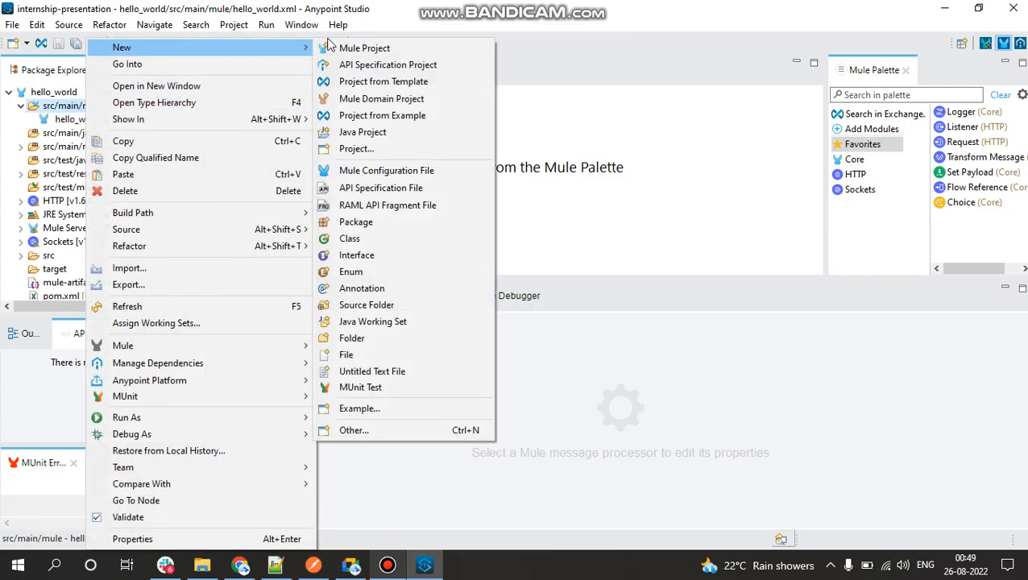
left_click(387, 171)
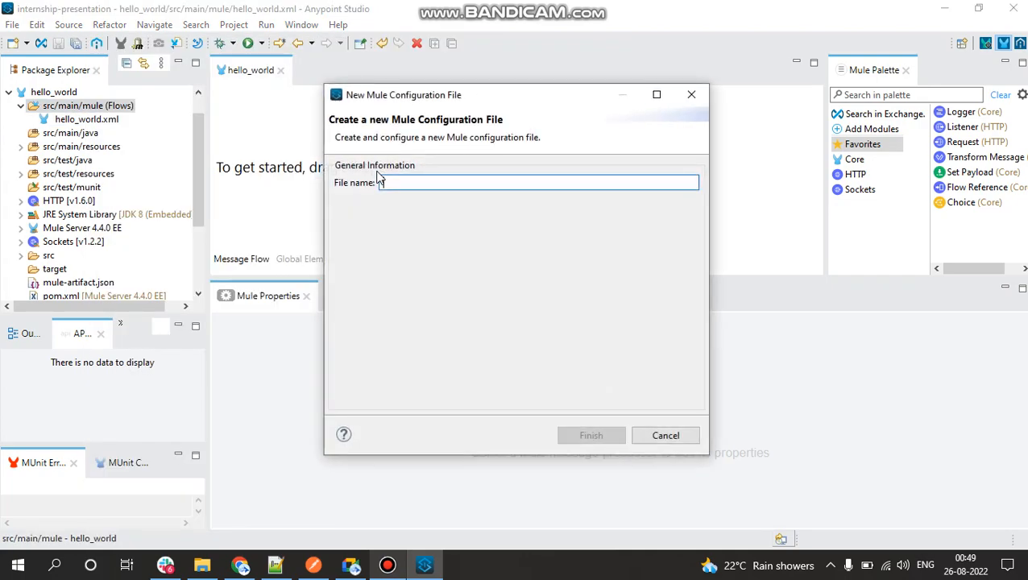
type("global-config.")
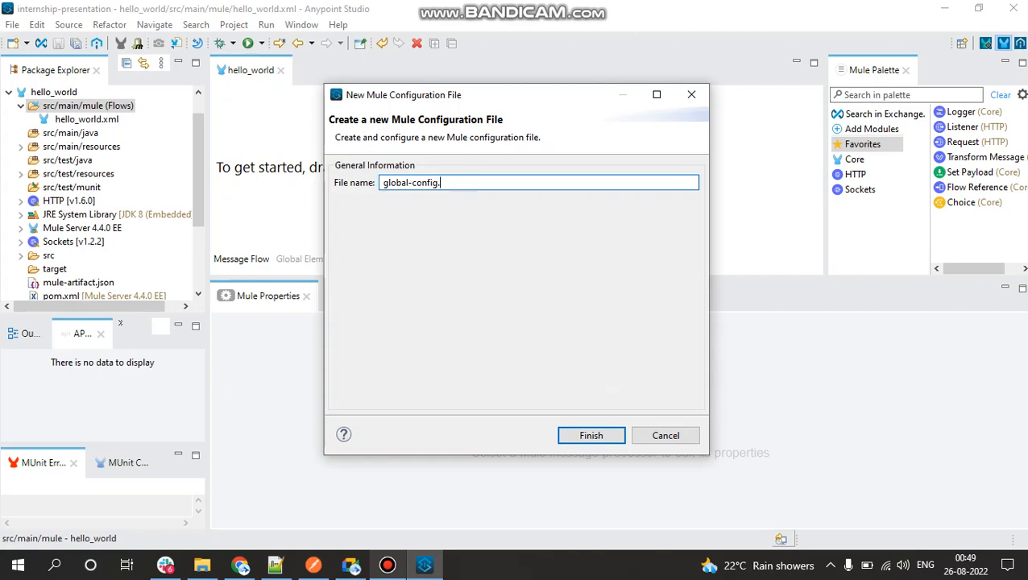
type("xml")
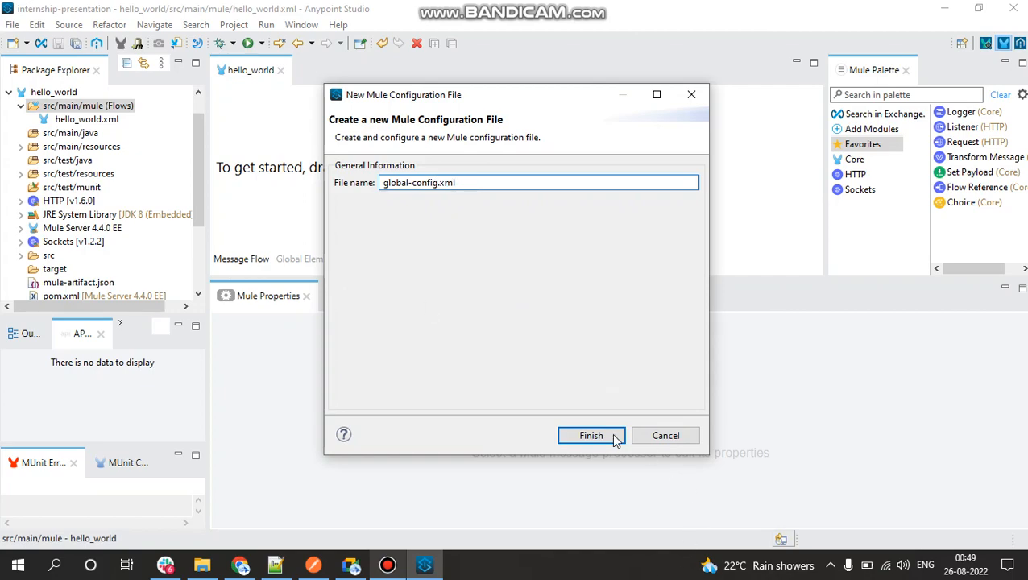
left_click(590, 435)
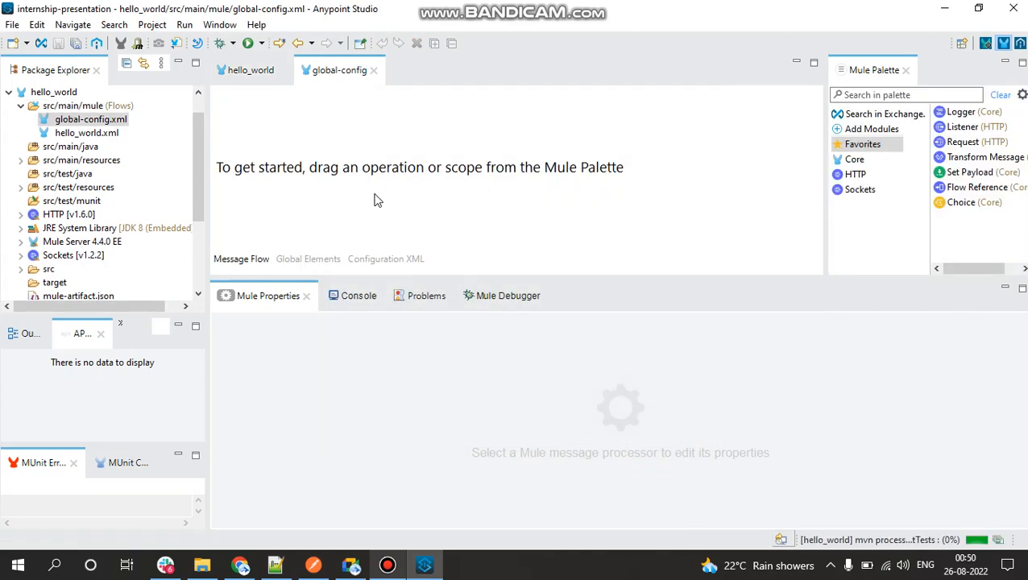
Step: Place a Listener and then a Set Payload step into the hello_world flow
left_click(251, 71)
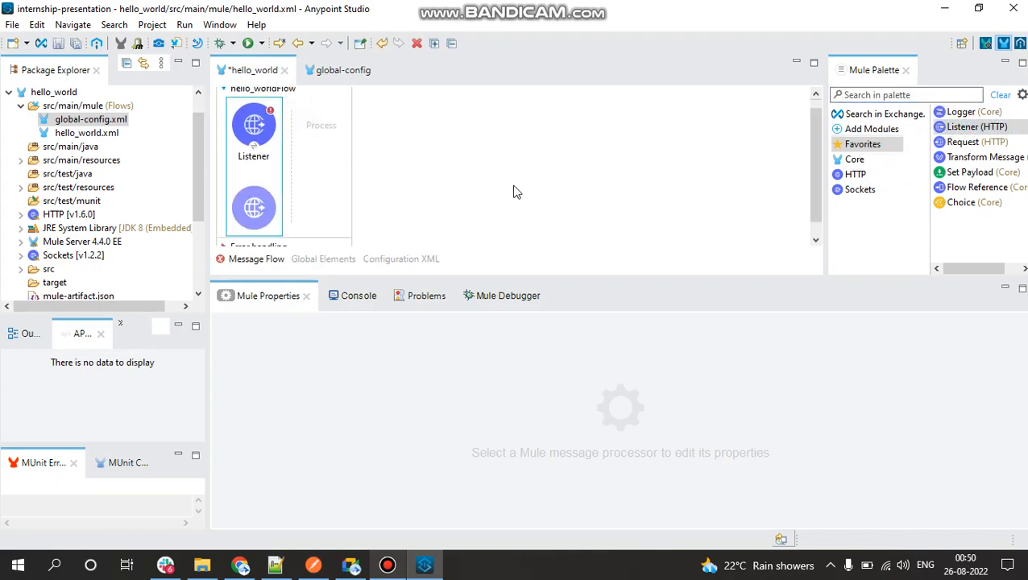
left_click(253, 132)
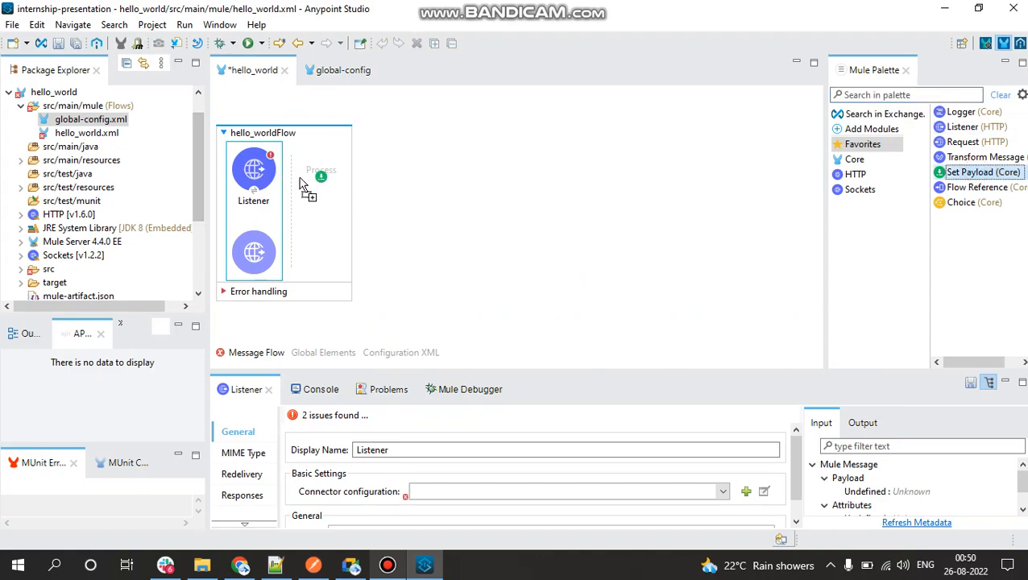
left_click_drag(983, 171, 327, 169)
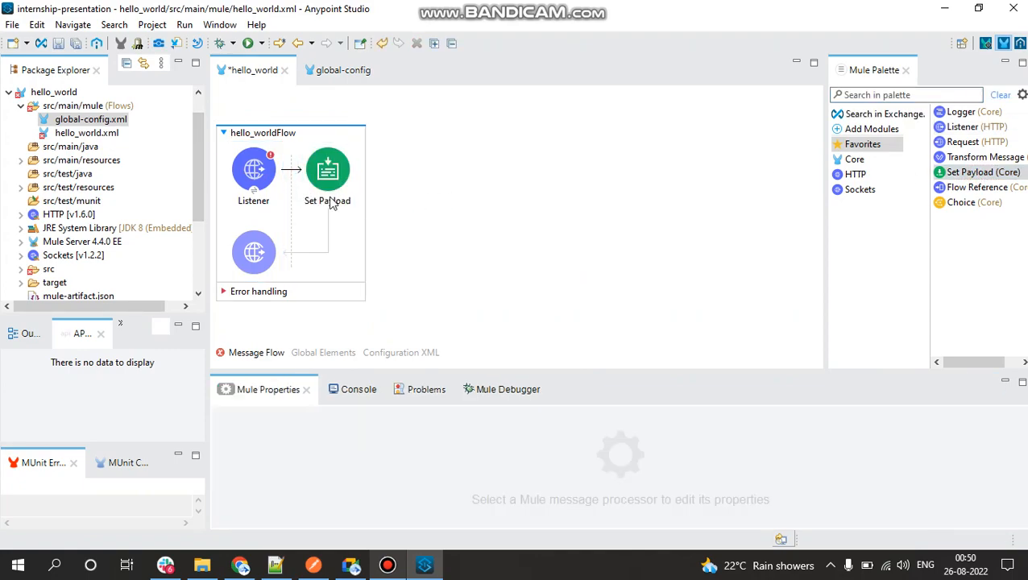
left_click(253, 169)
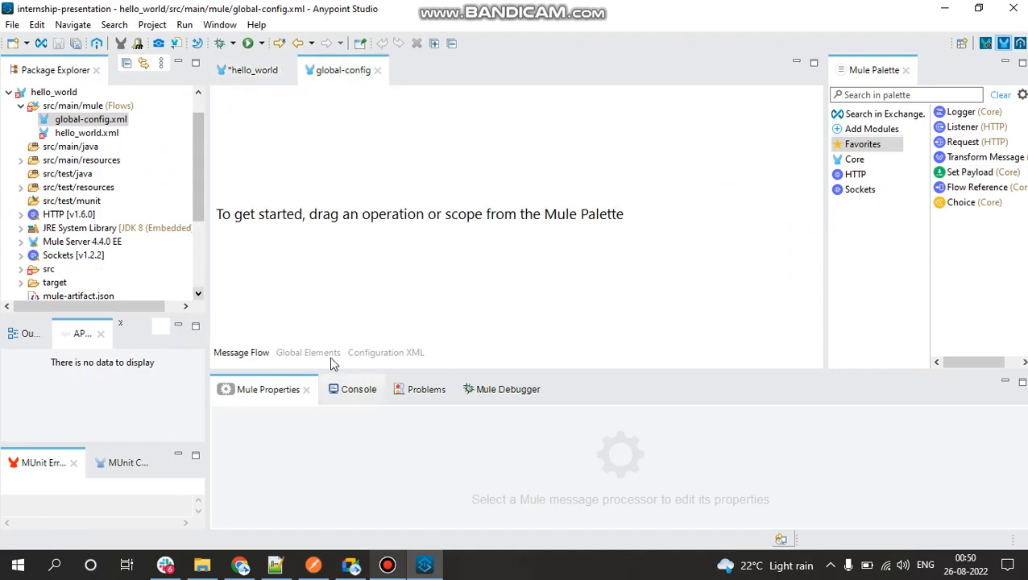
mouse_move(329, 361)
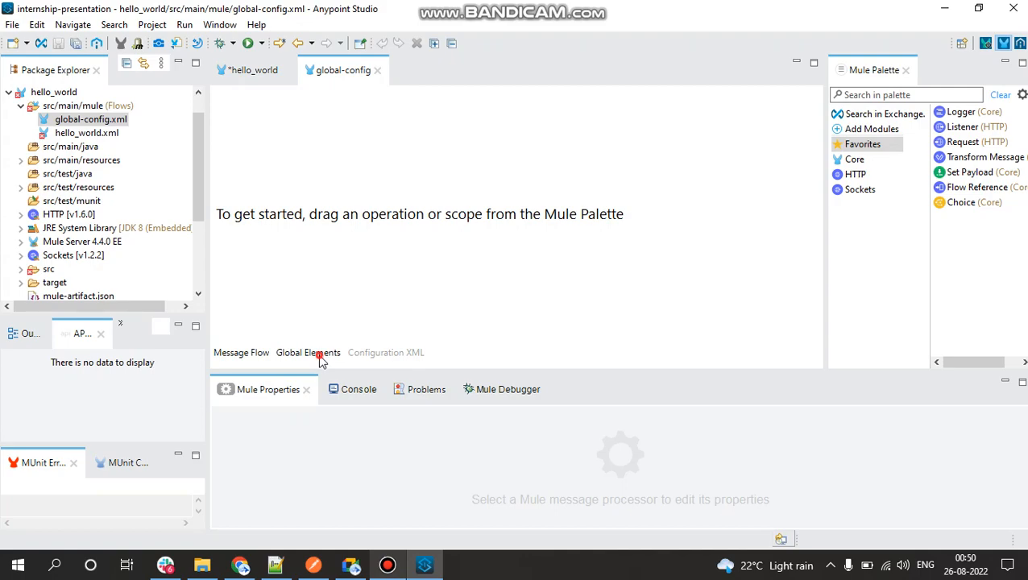
Step: Create an HTTP Listener config global element named HTTP_Listener_config with default settings
left_click(307, 351)
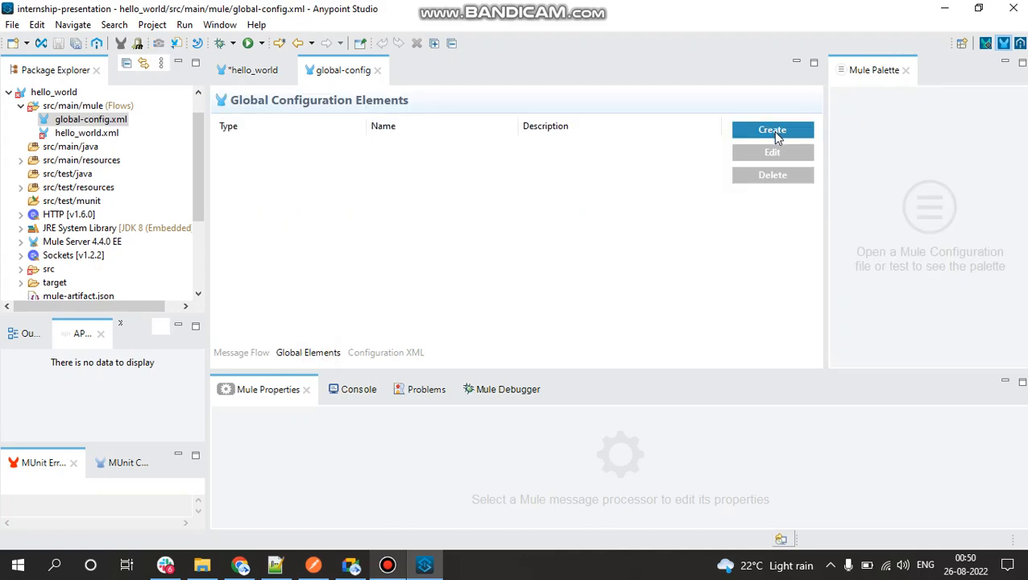
left_click(771, 129)
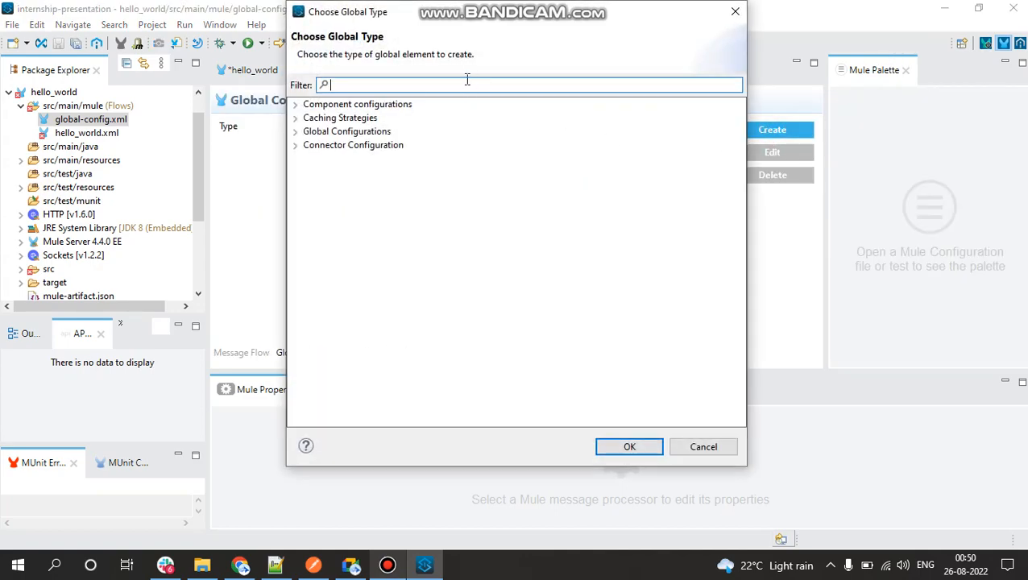
type("http")
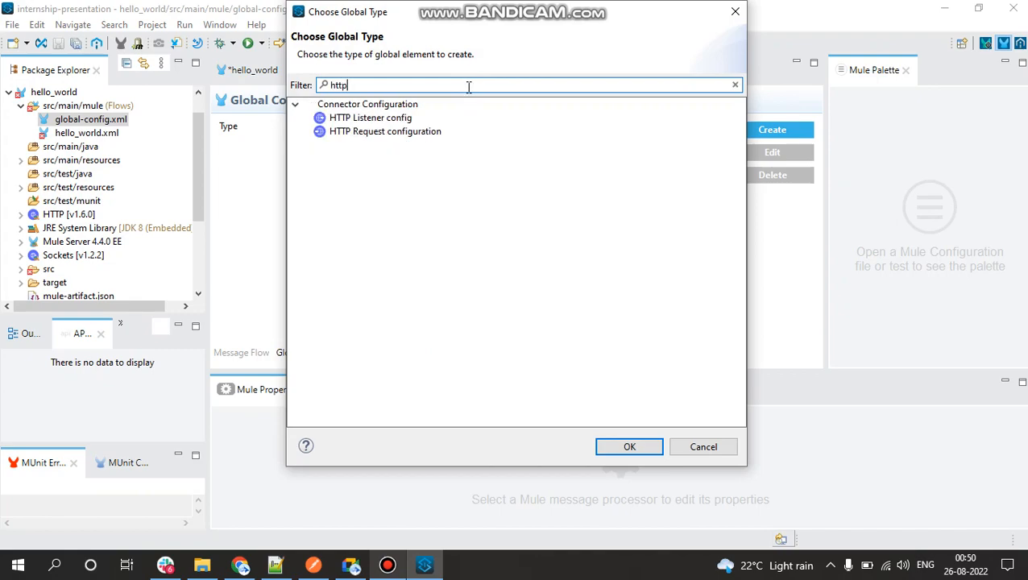
left_click(371, 118)
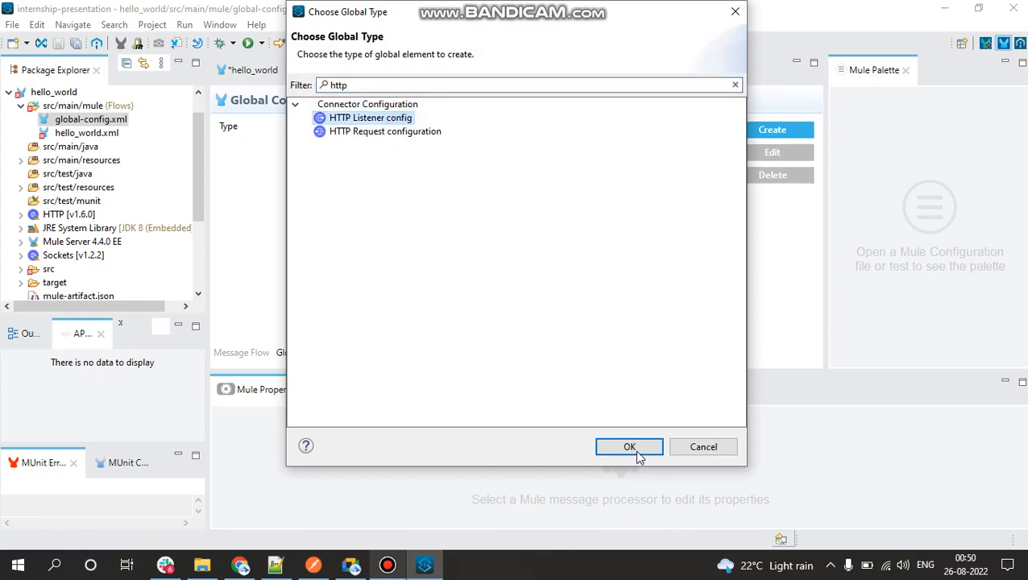
left_click(628, 447)
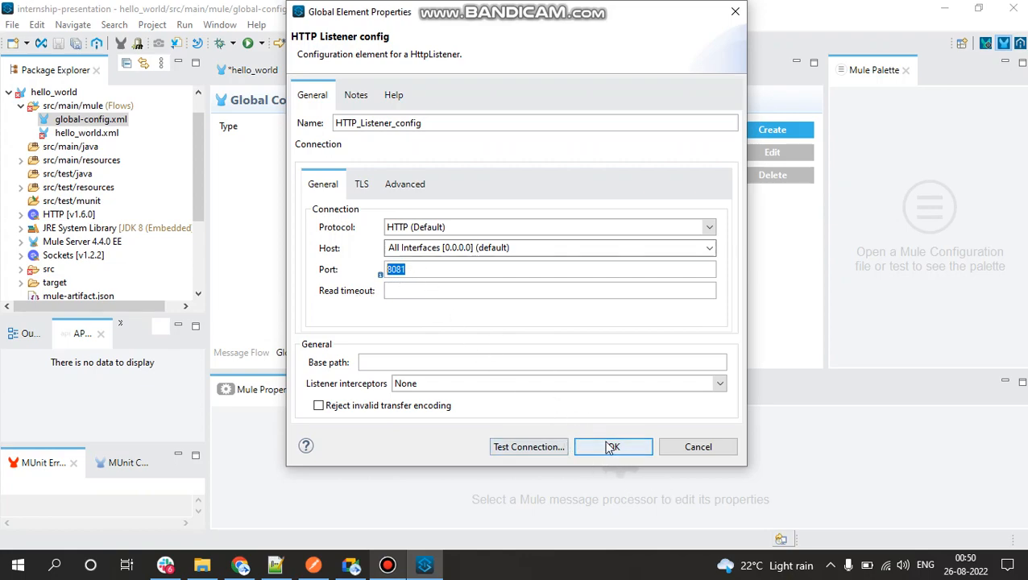
left_click(612, 446)
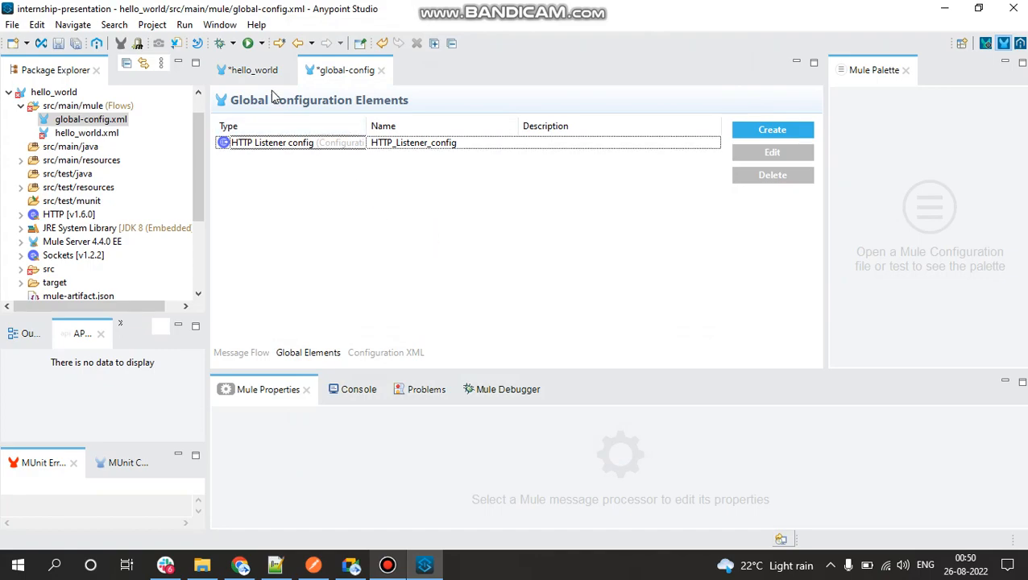
Step: Point the flow's Listener at HTTP_Listener_config and enter /tes as its request path
left_click(253, 71)
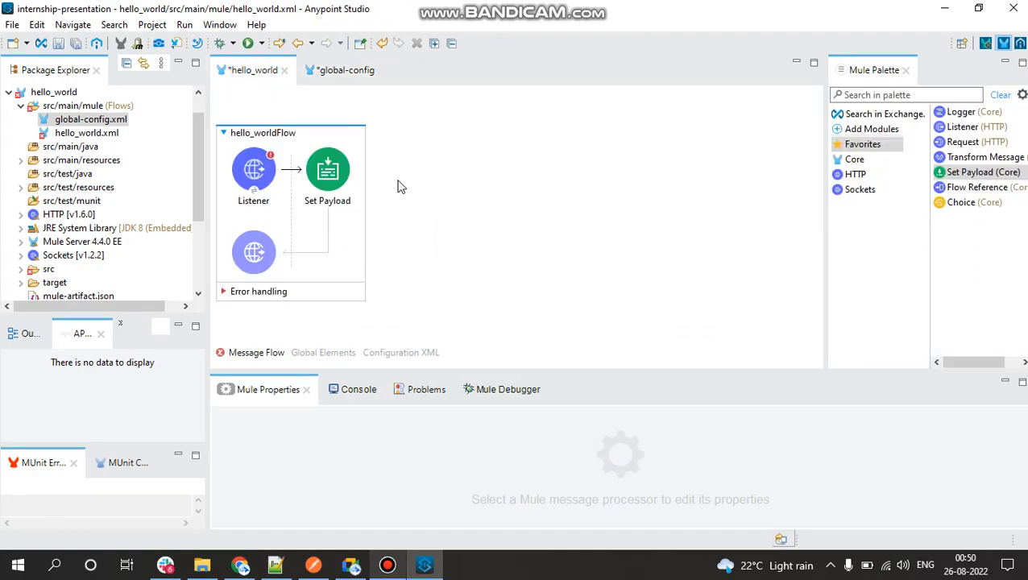
left_click(255, 169)
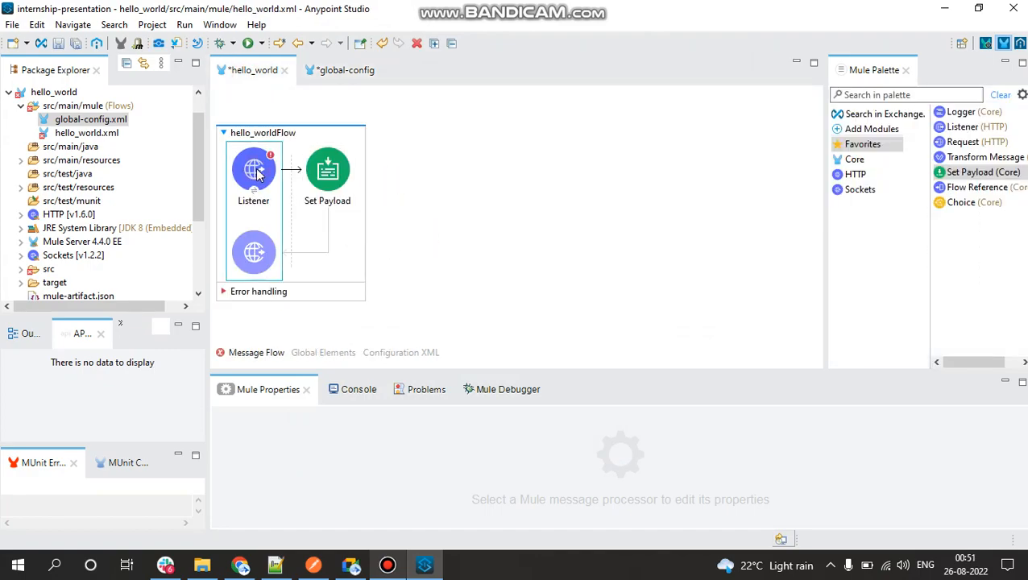
left_click(253, 169)
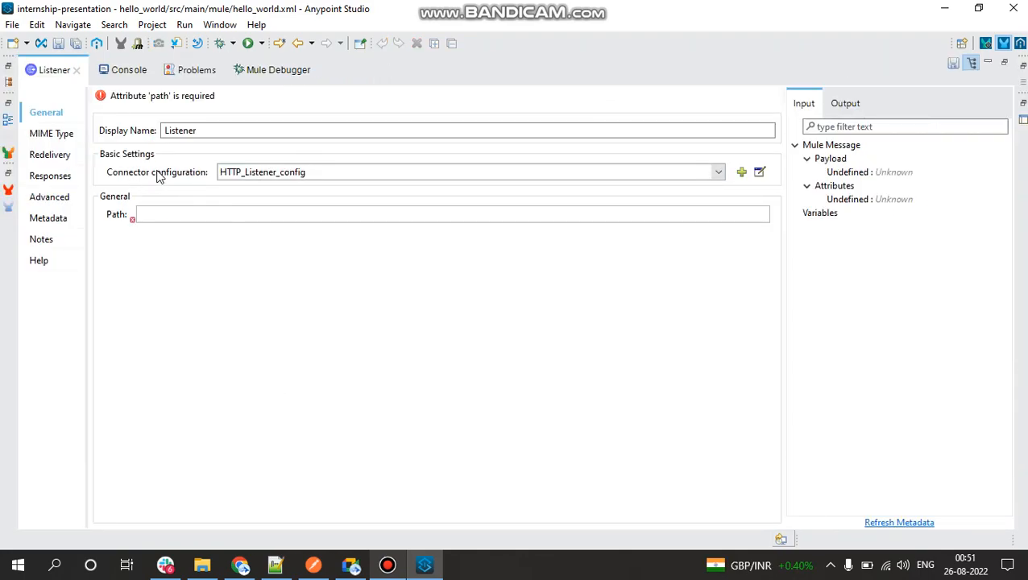
mouse_move(244, 177)
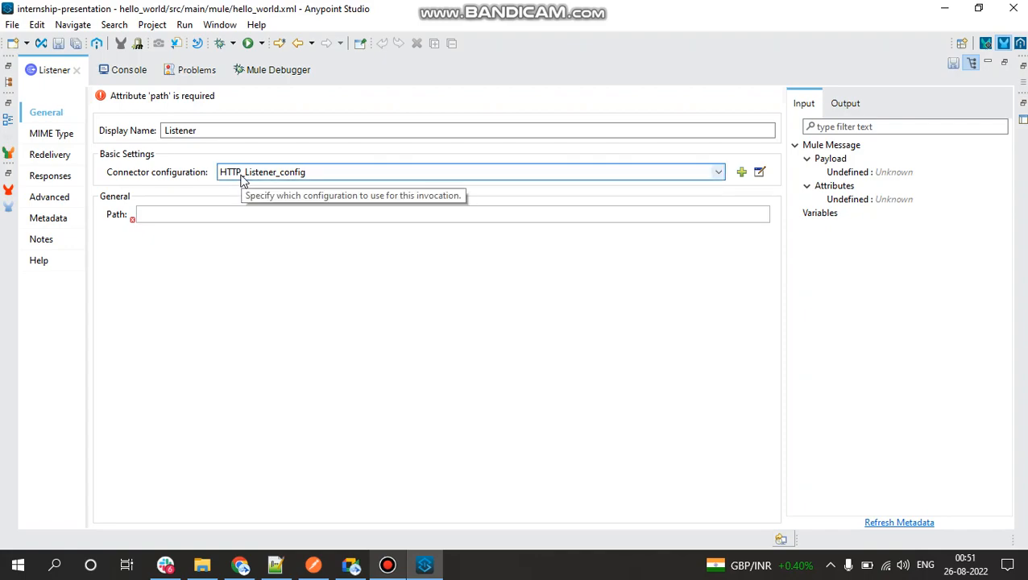
left_click(215, 212)
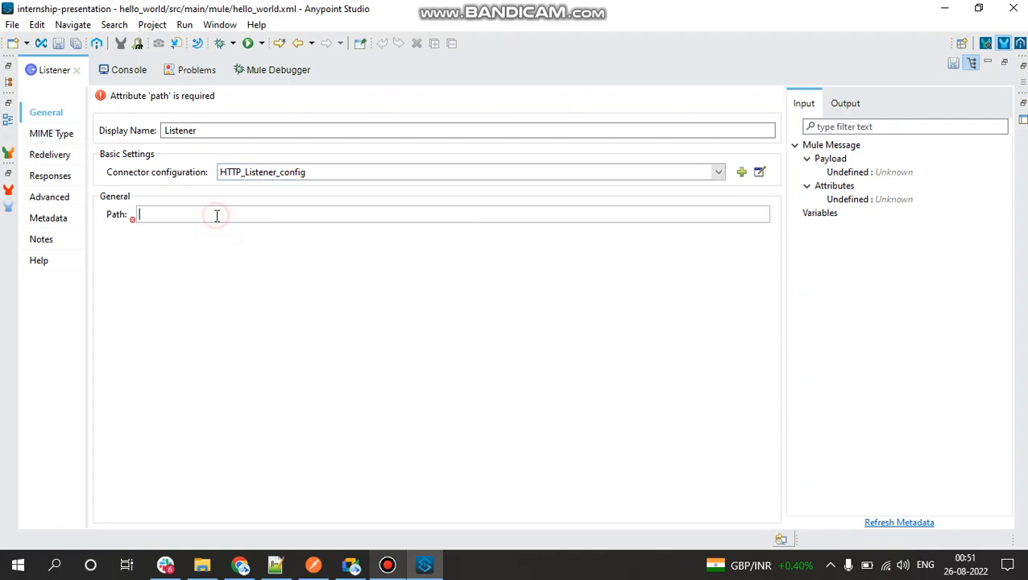
type("/tes")
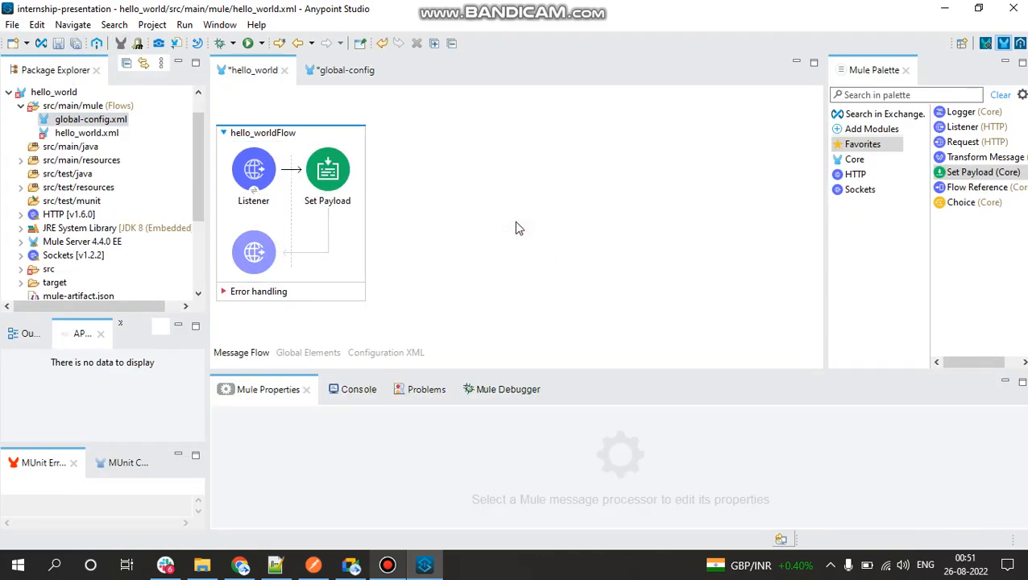
Step: Replace the Set Payload value with the text Hello Everyone!!! and save
left_click(328, 169)
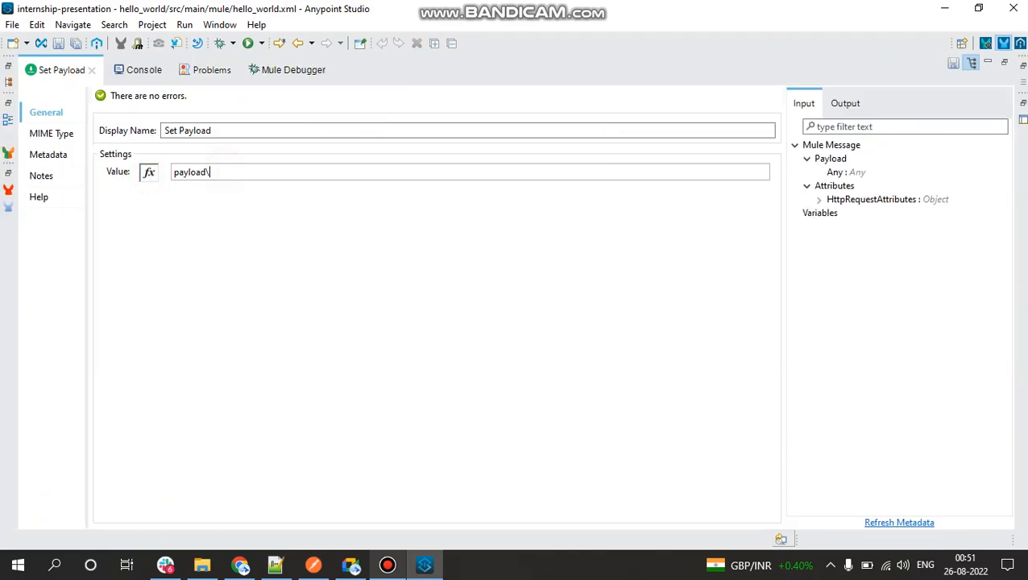
key("ctrl+a")
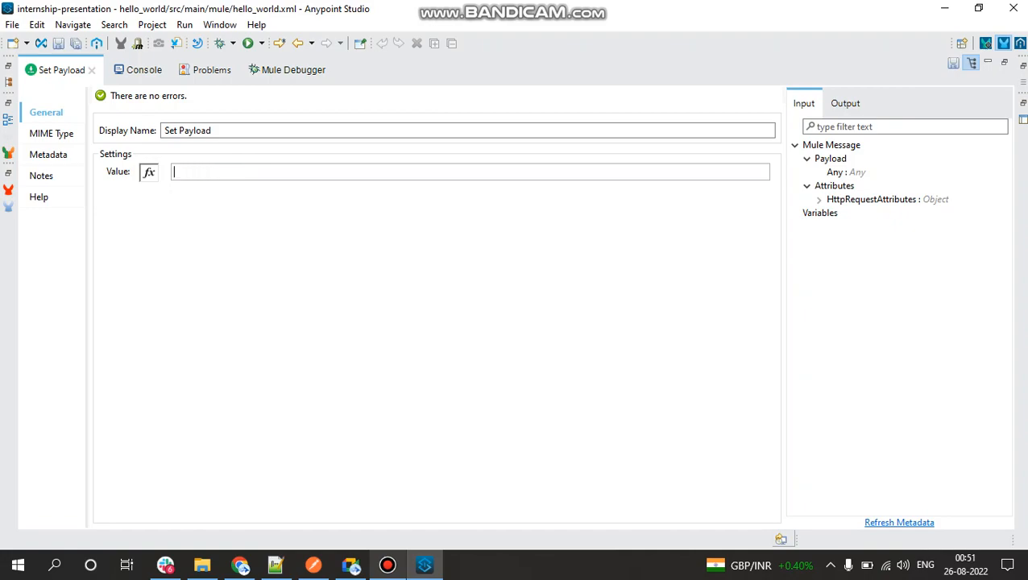
type("Hello")
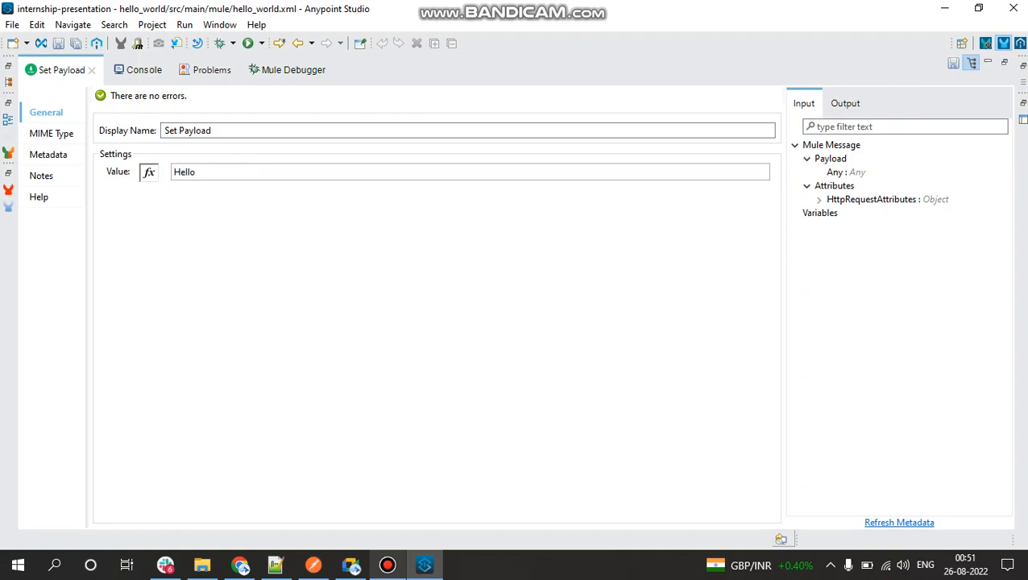
type("Evryo")
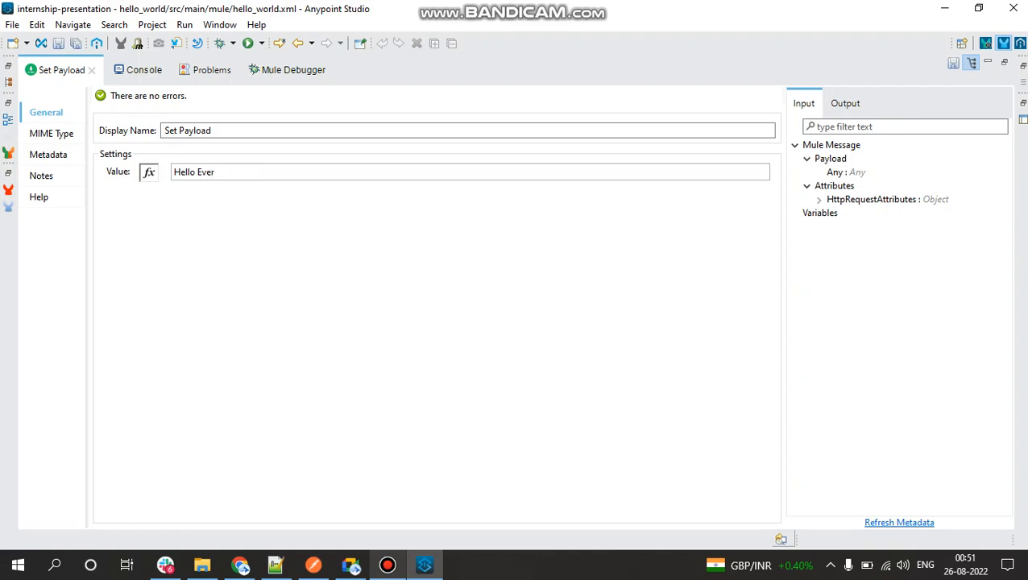
type("yone!!!!")
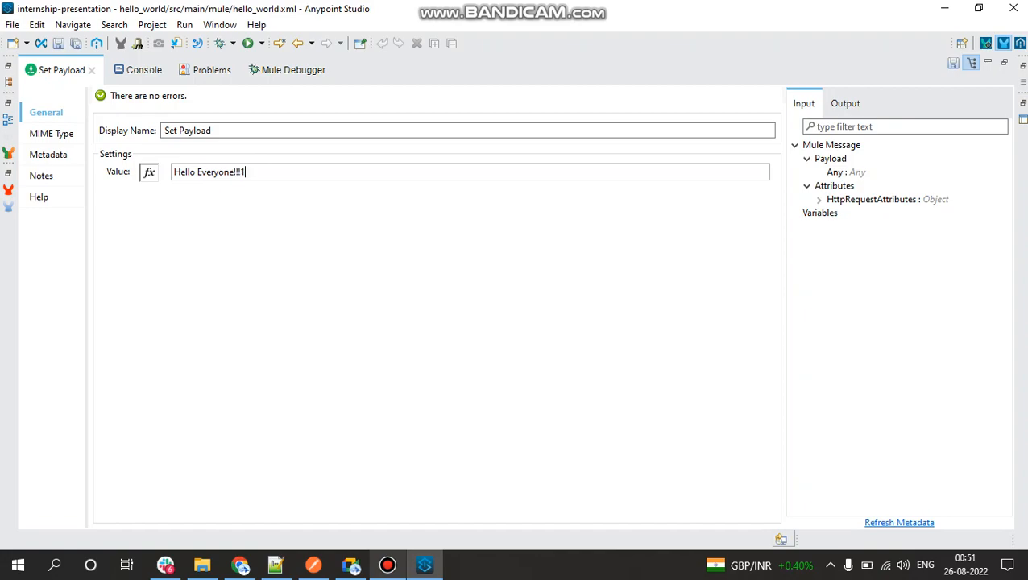
key("Backspace")
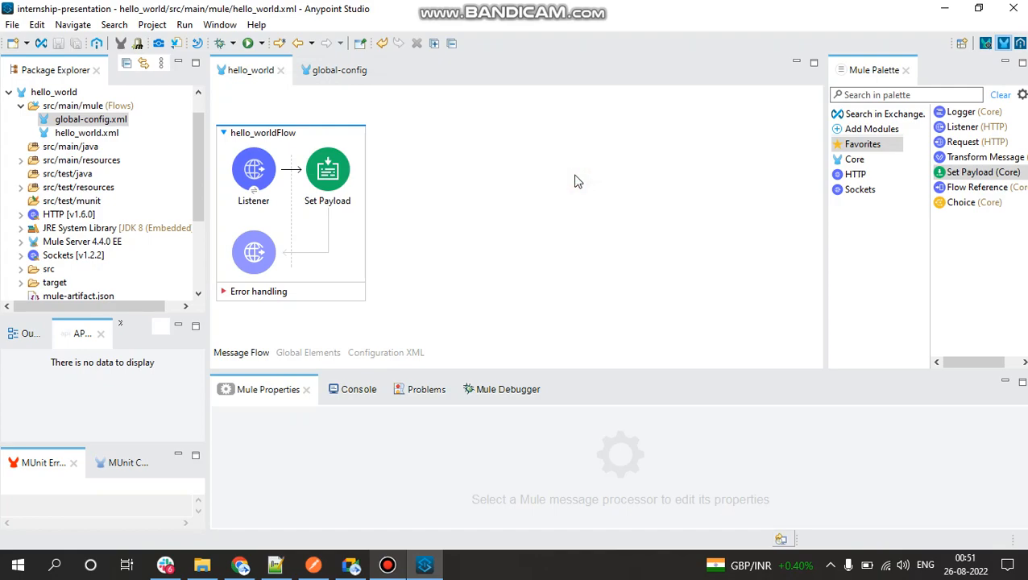
mouse_move(544, 174)
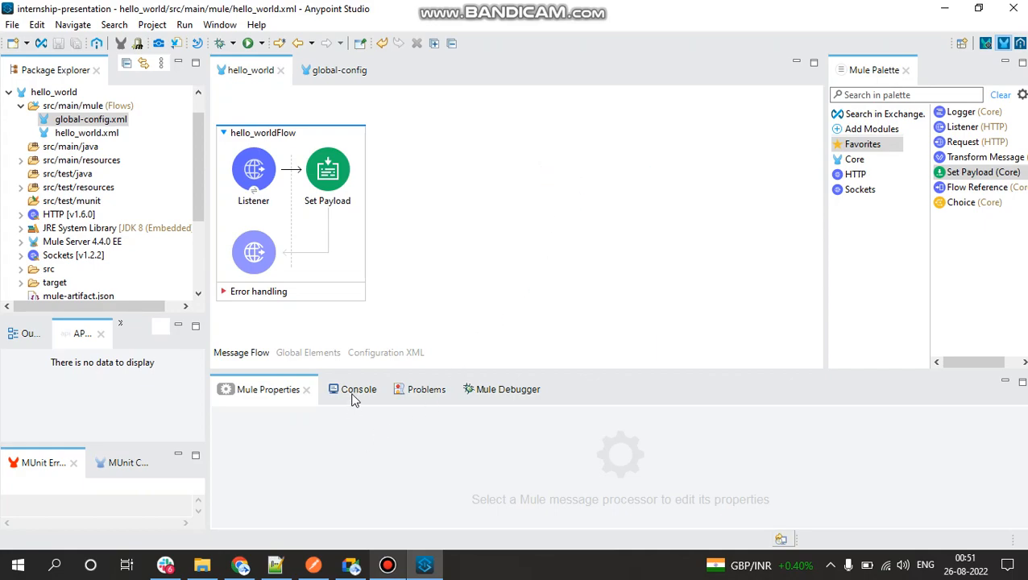
Step: Watch the Console output while the hello_world application deploys
left_click(348, 389)
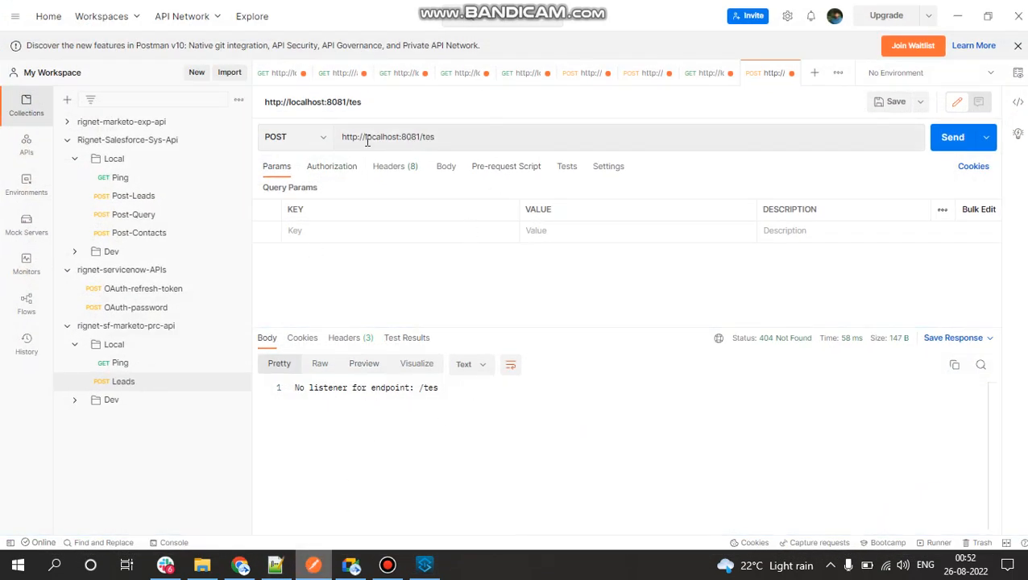
left_click(294, 135)
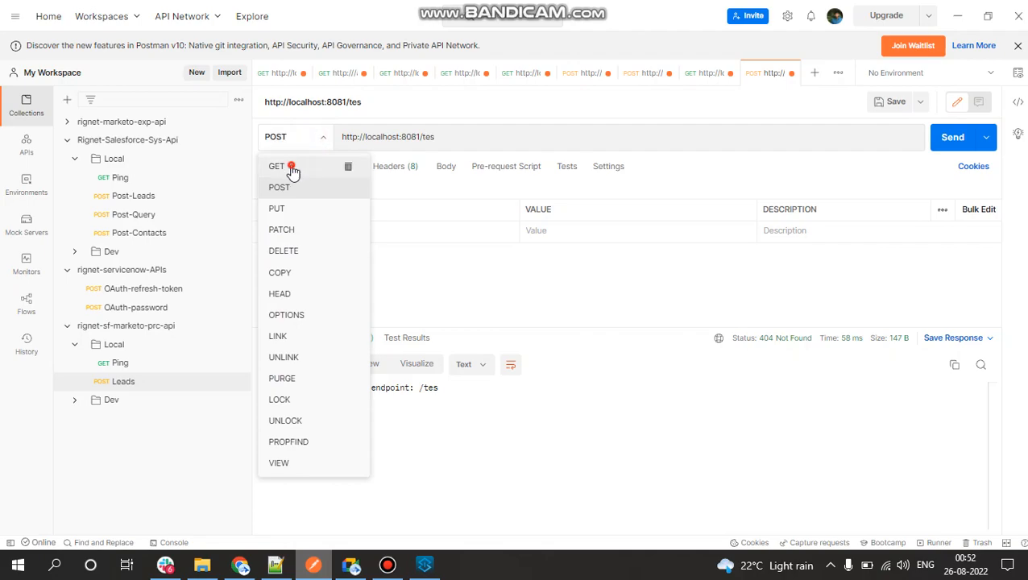
left_click(277, 166)
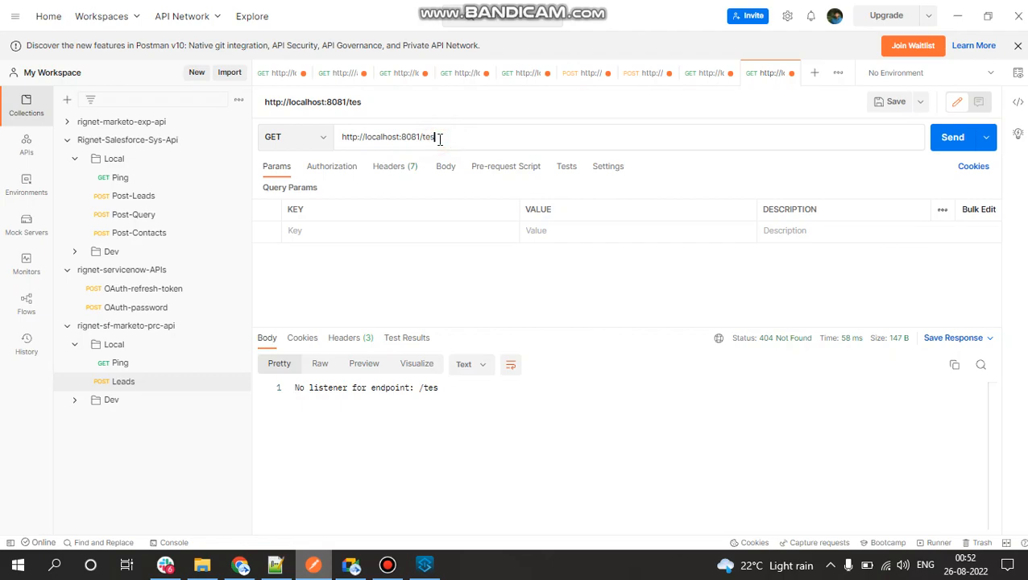
type("t")
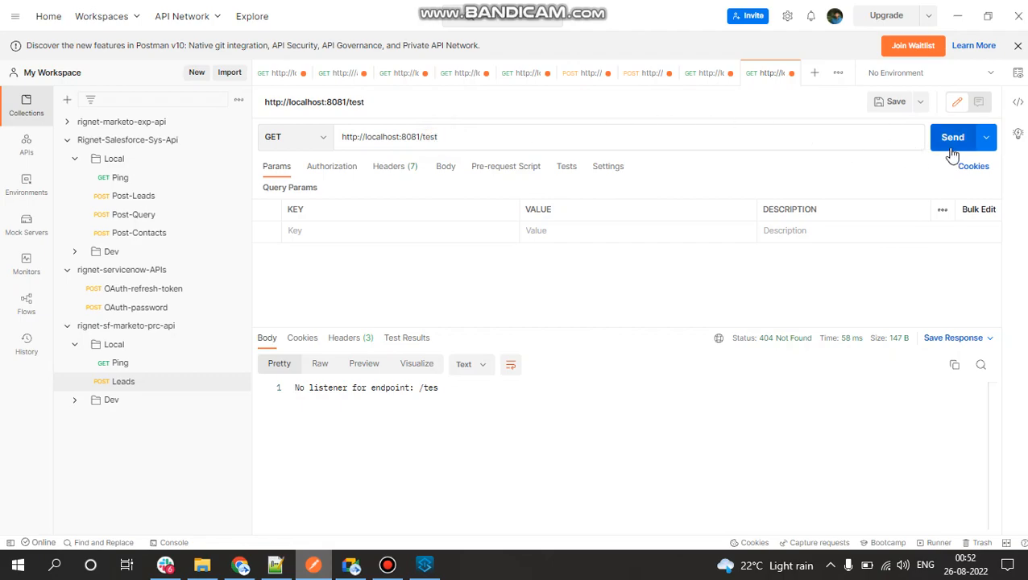
left_click(952, 137)
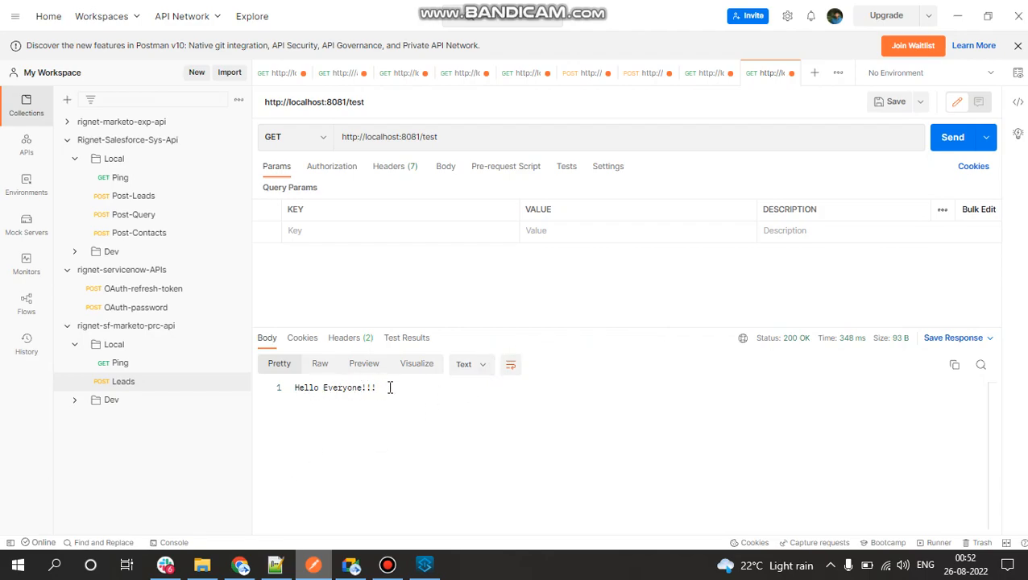
mouse_move(538, 384)
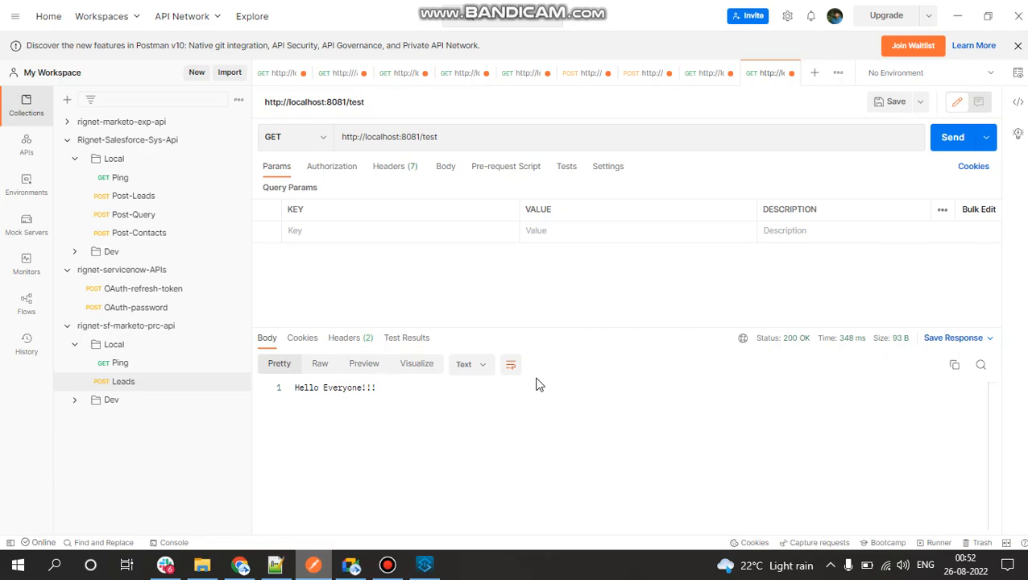
mouse_move(408, 426)
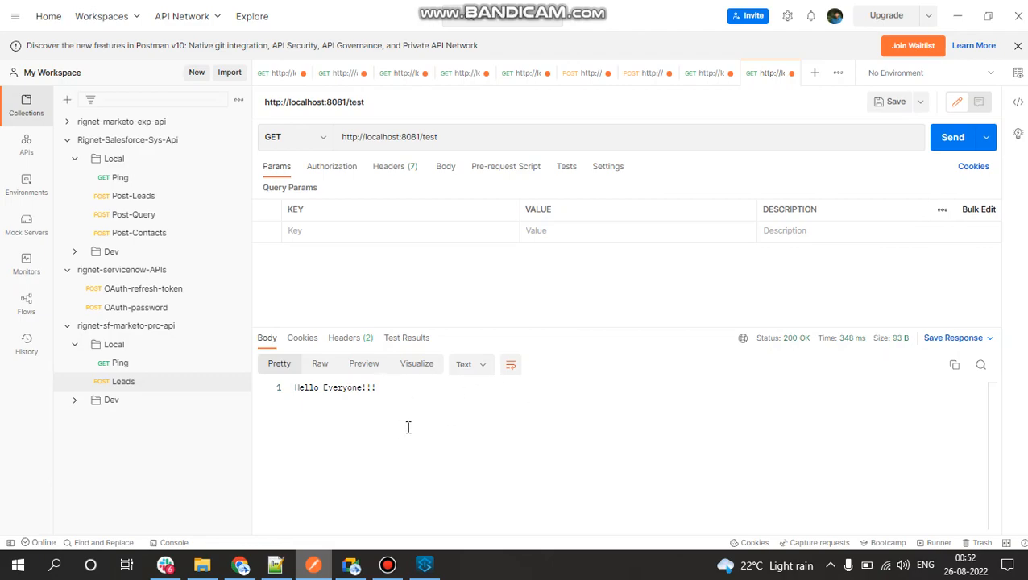
mouse_move(968, 132)
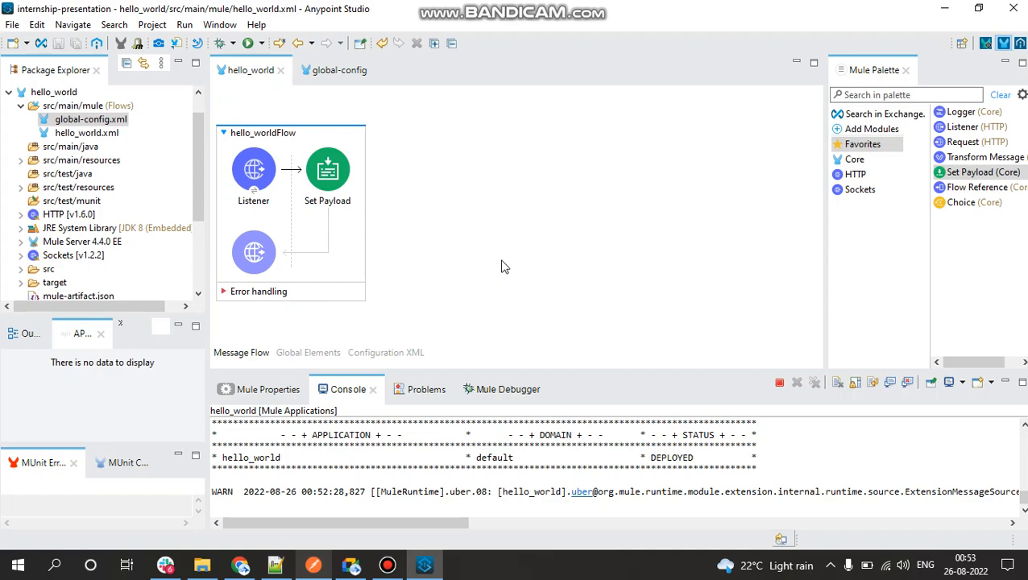
mouse_move(506, 274)
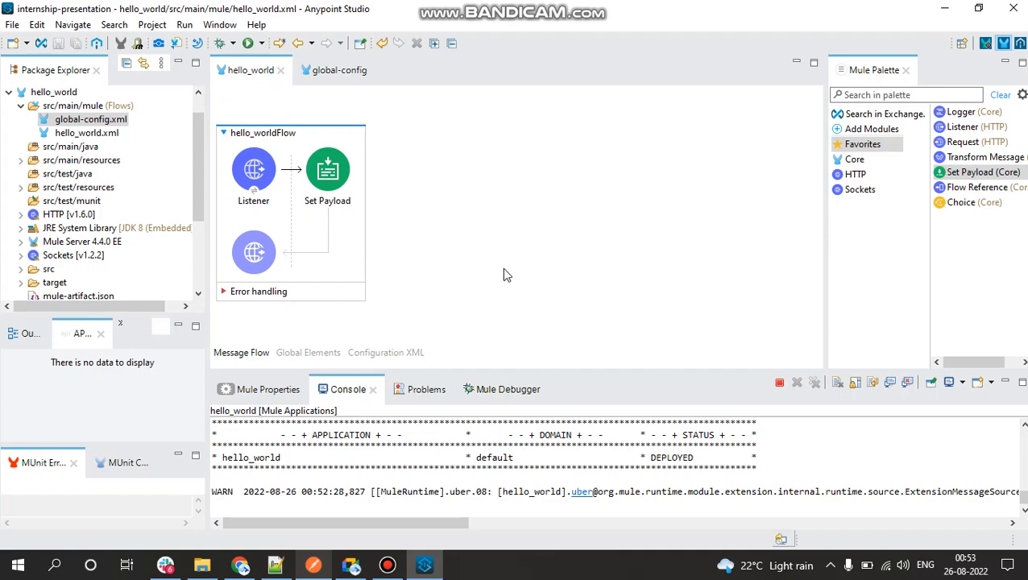